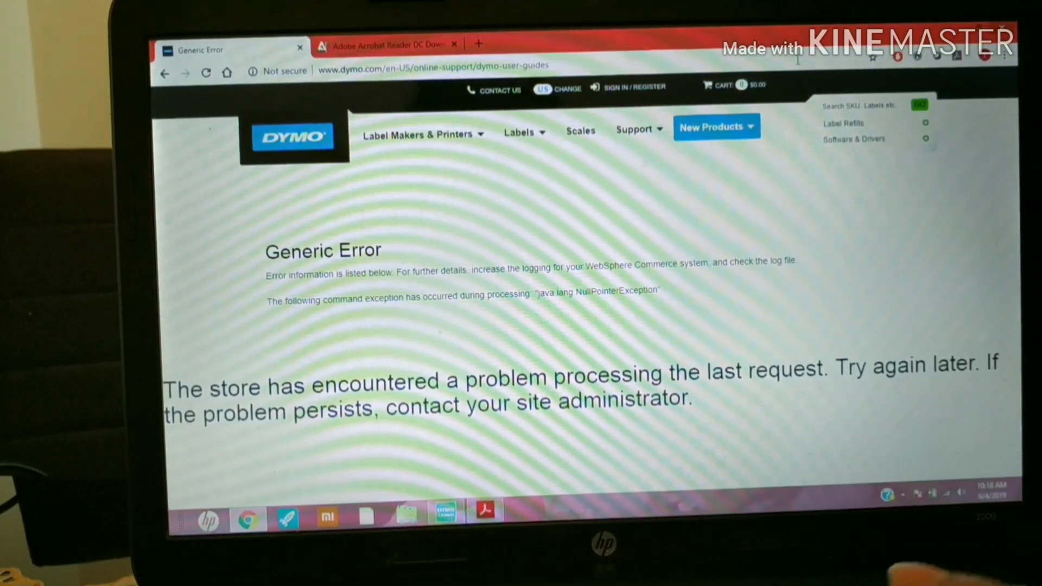
{"action": "mouse_move", "coordinate": [477, 43]}
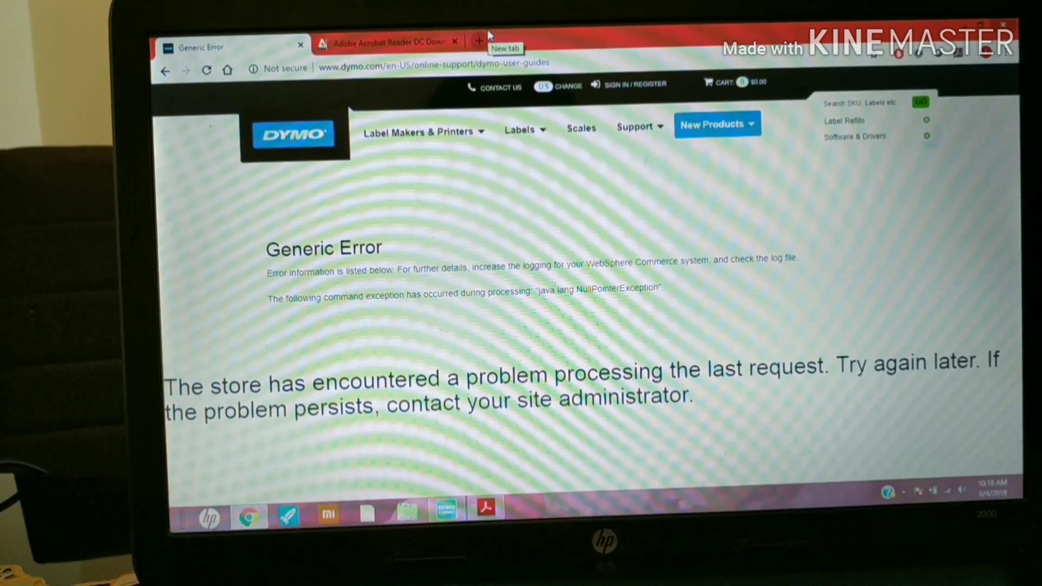
{"action": "mouse_move", "coordinate": [631, 108]}
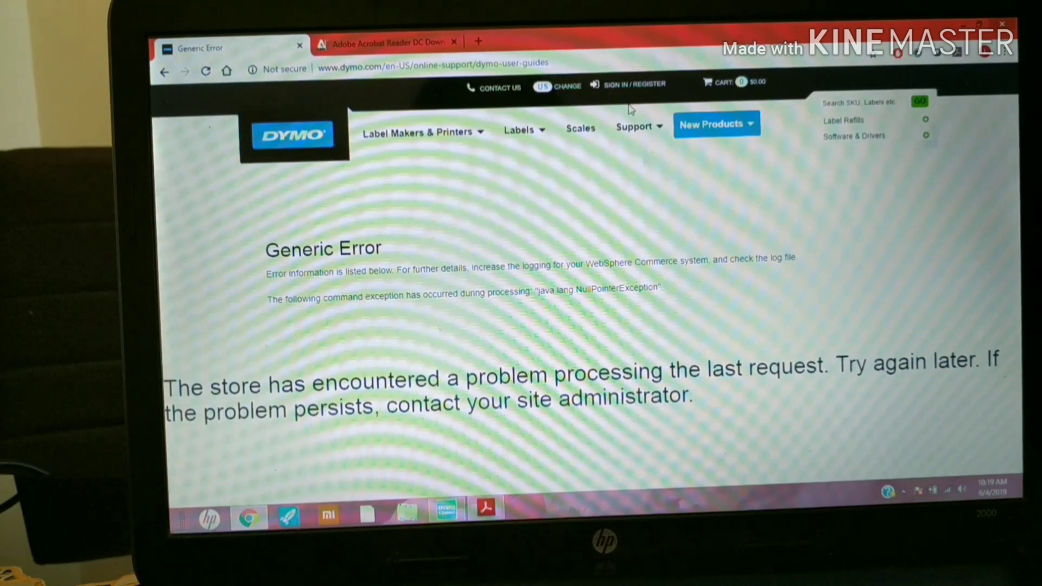
{"action": "mouse_move", "coordinate": [578, 193]}
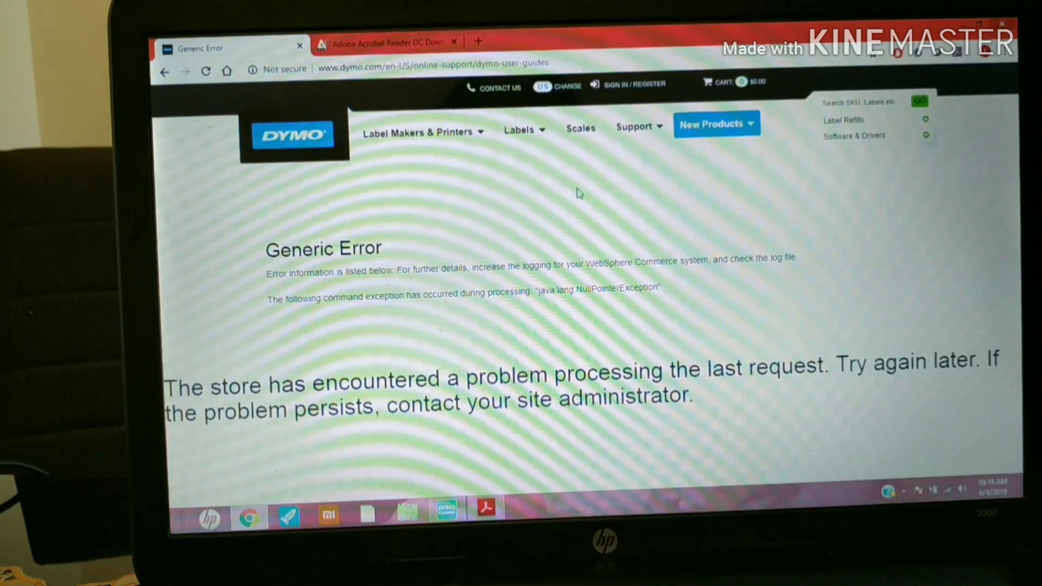
{"action": "mouse_move", "coordinate": [770, 293]}
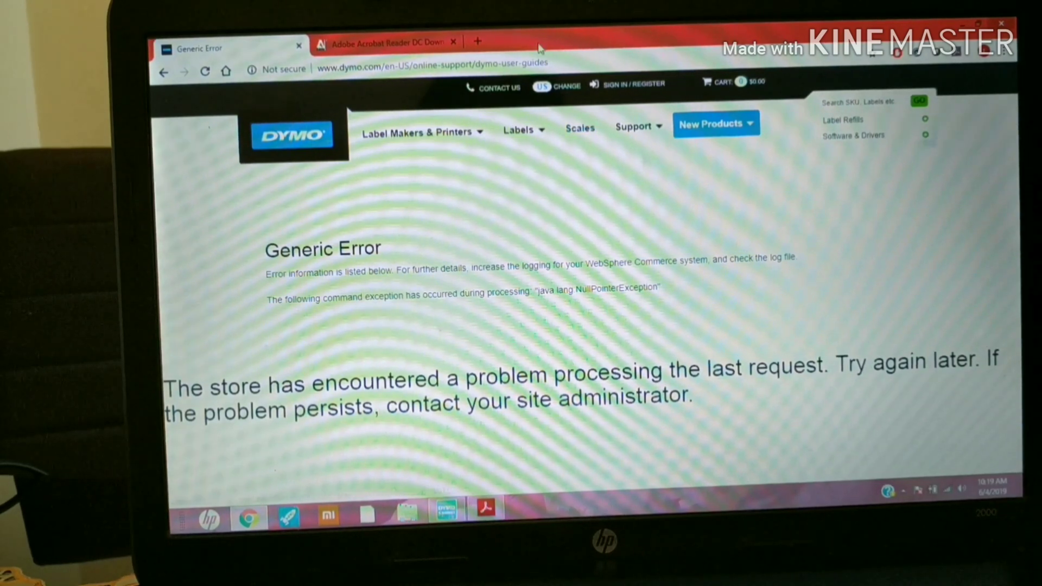
Step: Switch from the site's support page to DYMO Connect showing the LabelWriter 4XL connected
{"action": "left_click", "coordinate": [633, 126]}
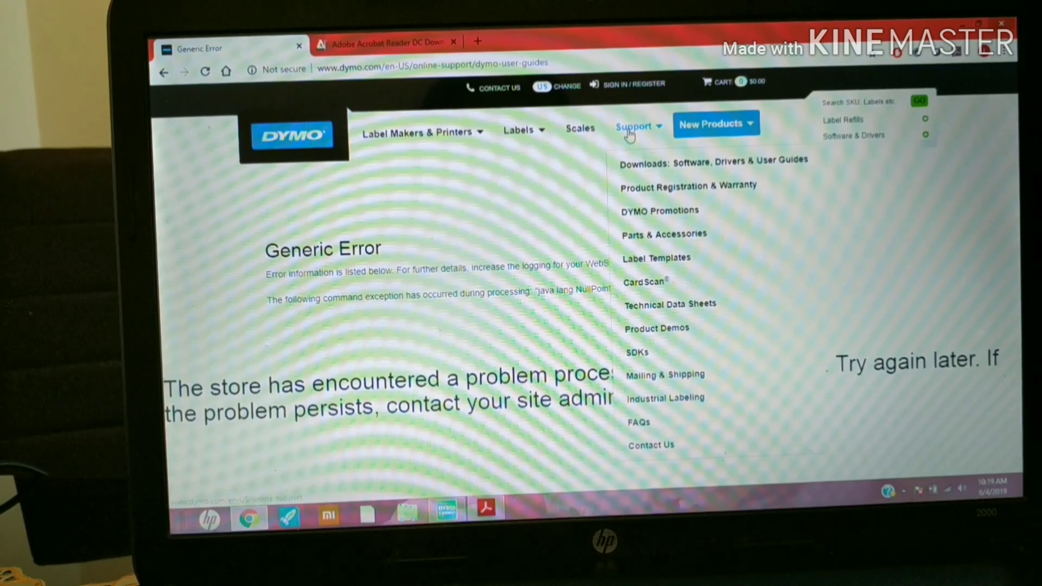
{"action": "mouse_move", "coordinate": [672, 164]}
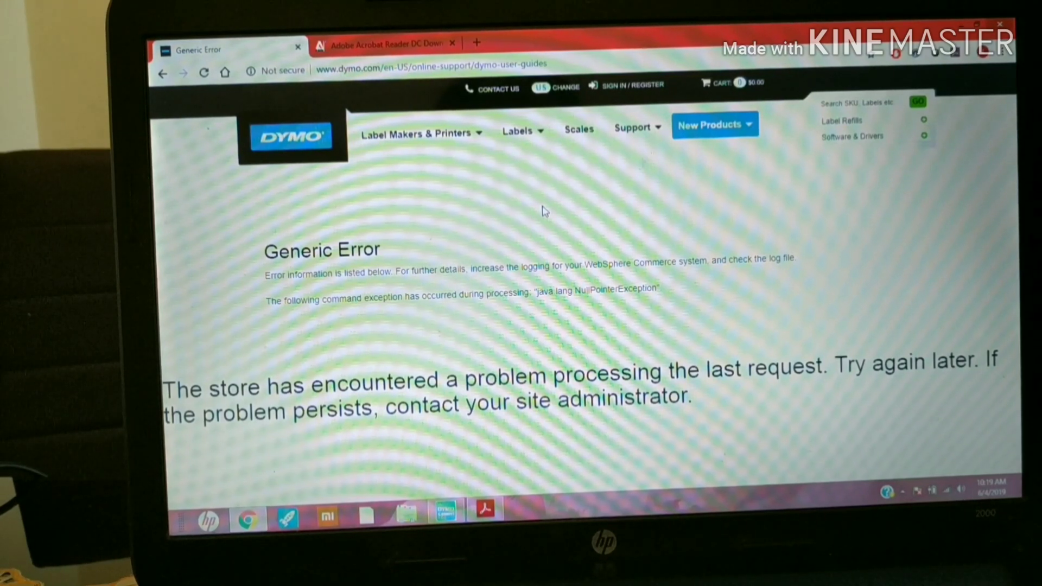
{"action": "mouse_move", "coordinate": [385, 228]}
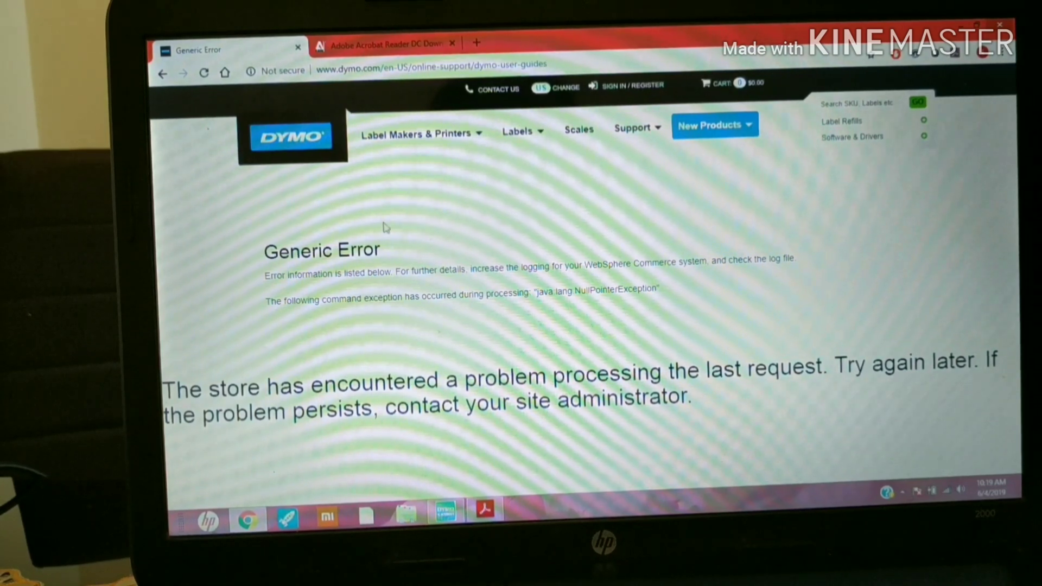
{"action": "mouse_move", "coordinate": [553, 223]}
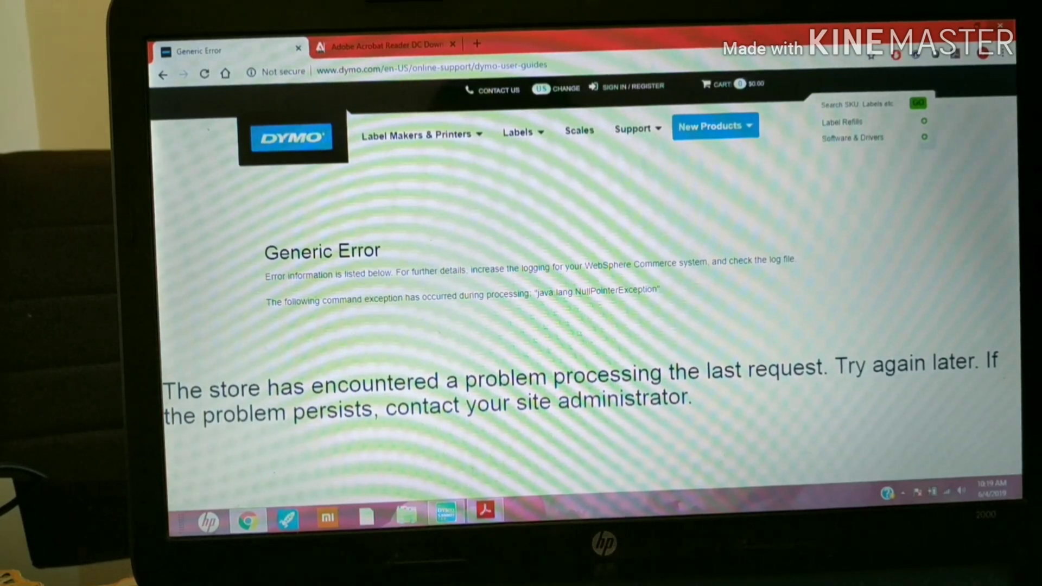
{"action": "left_click", "coordinate": [445, 518]}
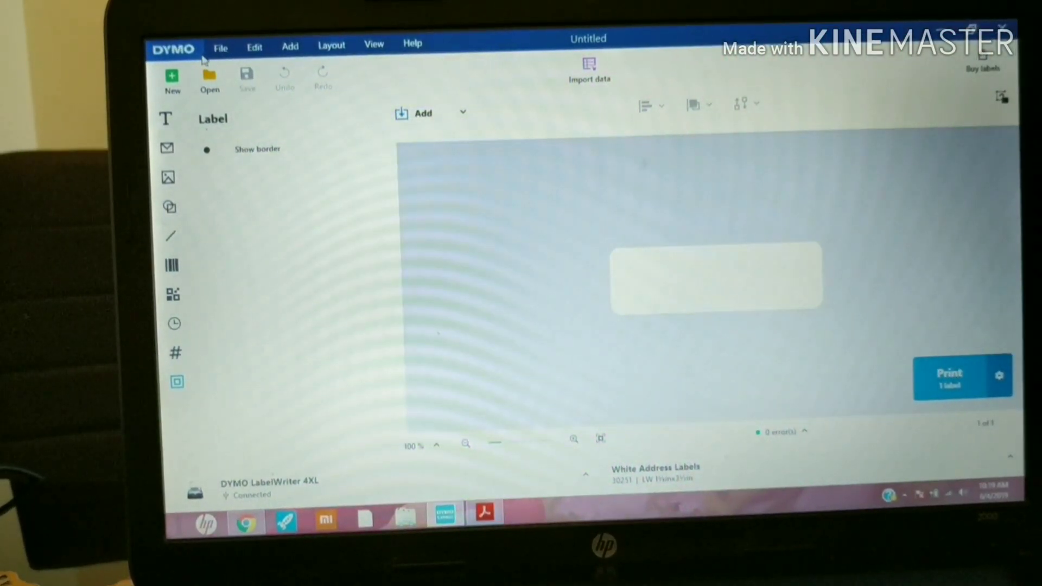
{"action": "mouse_move", "coordinate": [835, 148]}
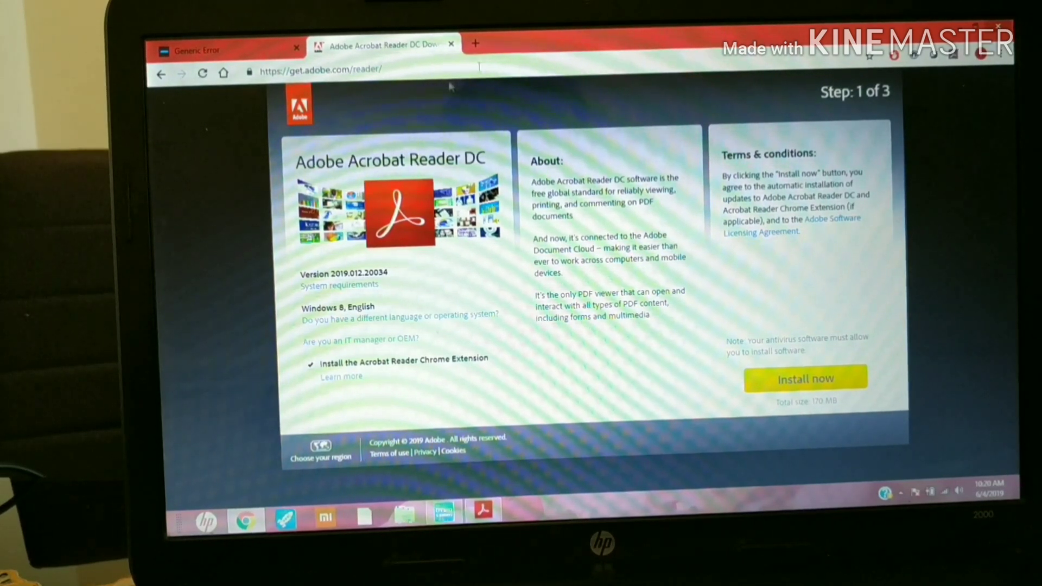
{"action": "mouse_move", "coordinate": [728, 282]}
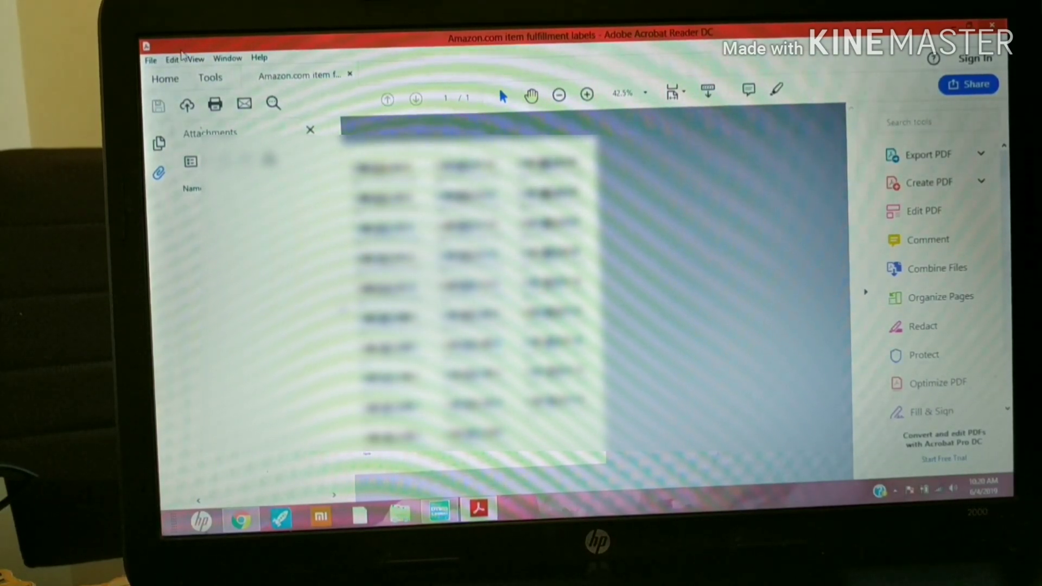
{"action": "left_click", "coordinate": [149, 59]}
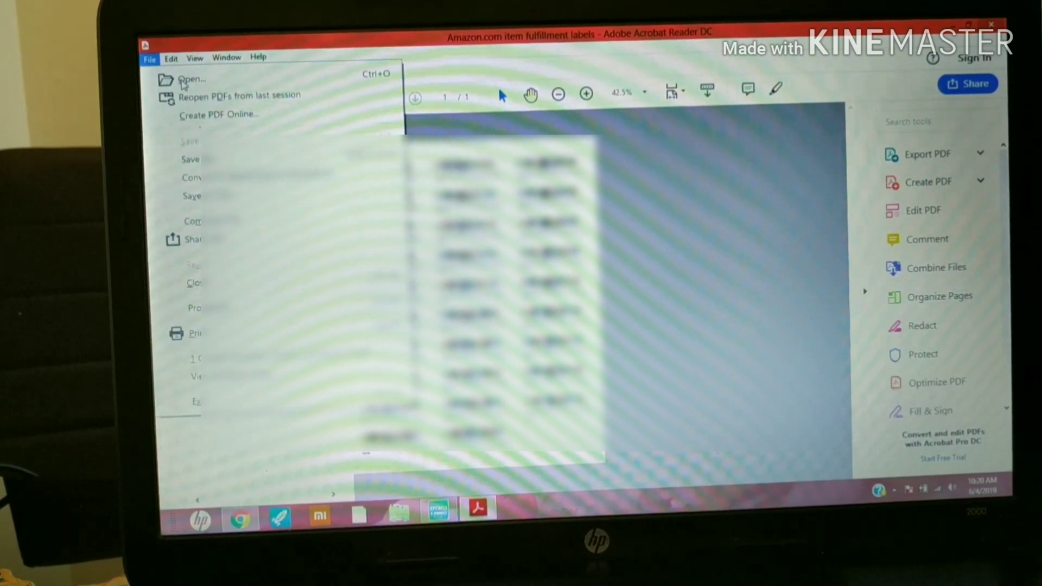
{"action": "left_click", "coordinate": [192, 79]}
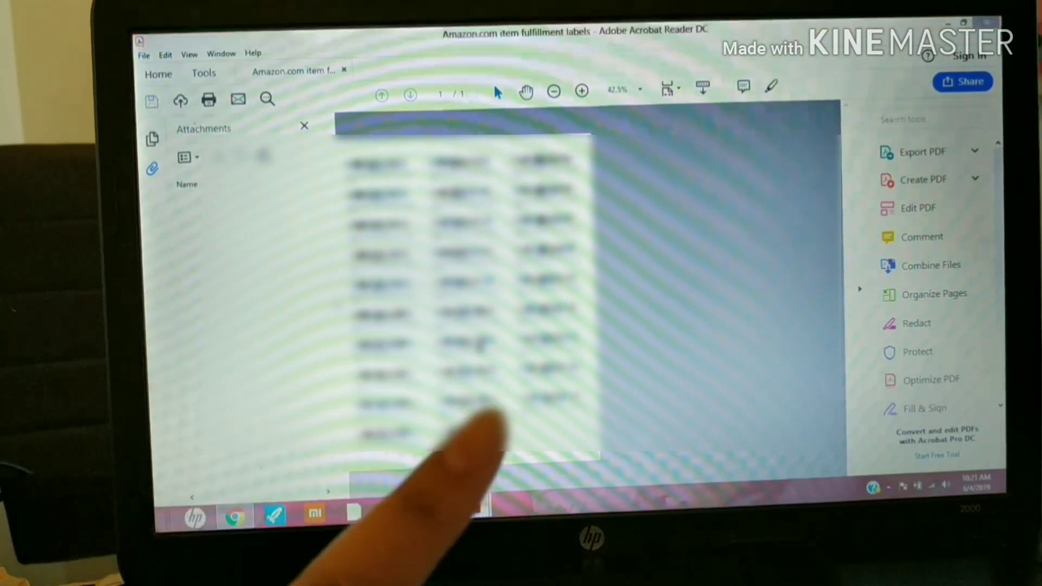
Step: Reopen the Amazon fulfillment labels PDF in a second tab and start printing it
{"action": "left_click", "coordinate": [208, 98]}
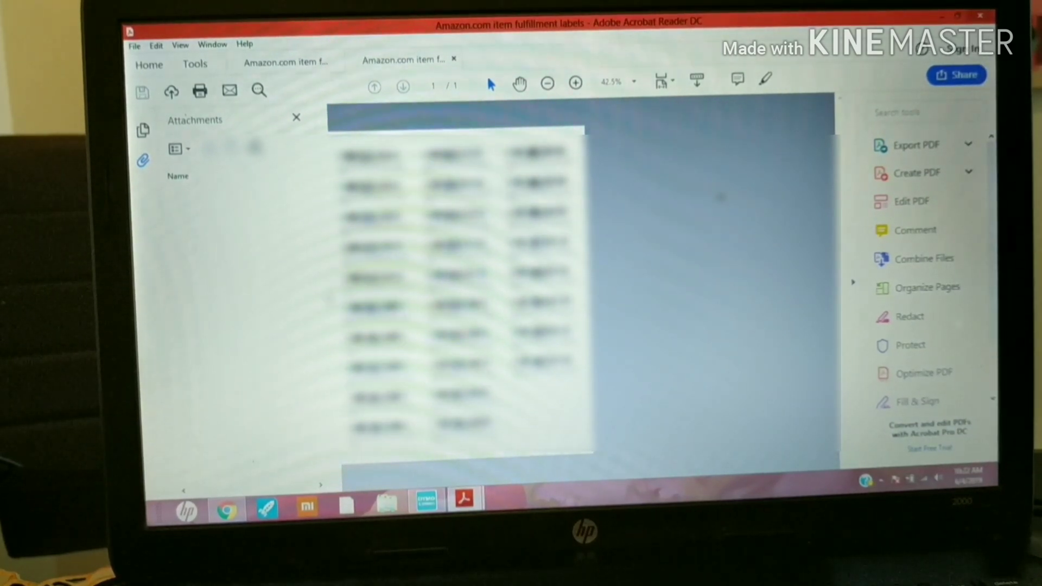
{"action": "mouse_move", "coordinate": [198, 91]}
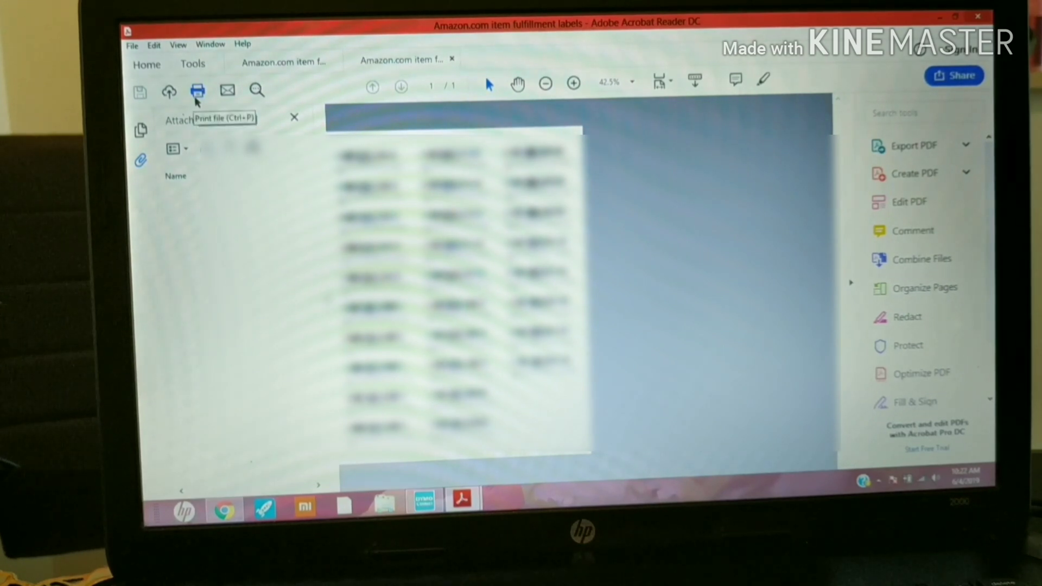
{"action": "left_click", "coordinate": [154, 44]}
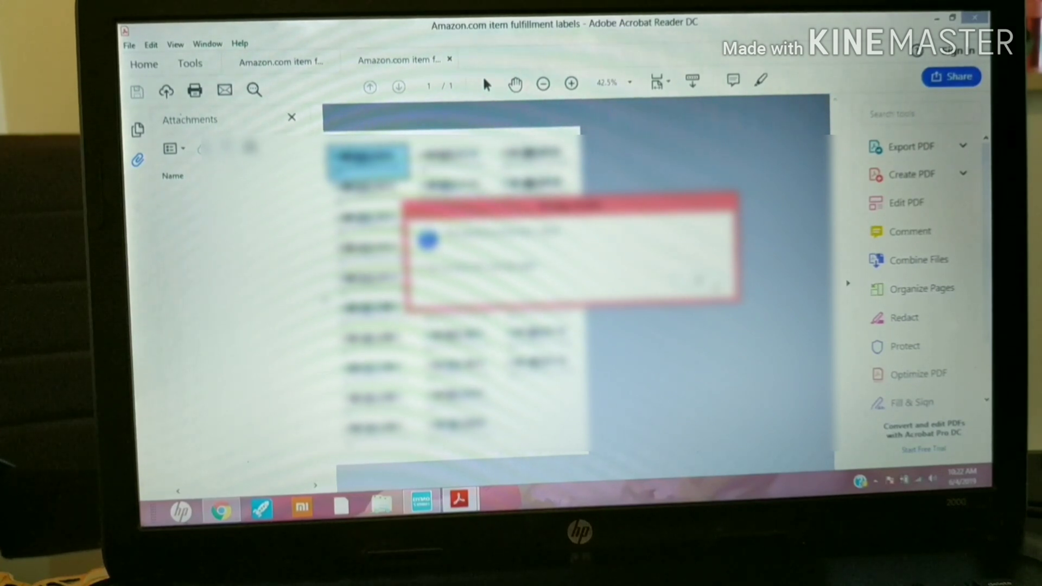
Step: Dismiss the alert, inspect the label sheet zoomed in and out, and bring up the Print dialog
{"action": "left_click", "coordinate": [570, 85]}
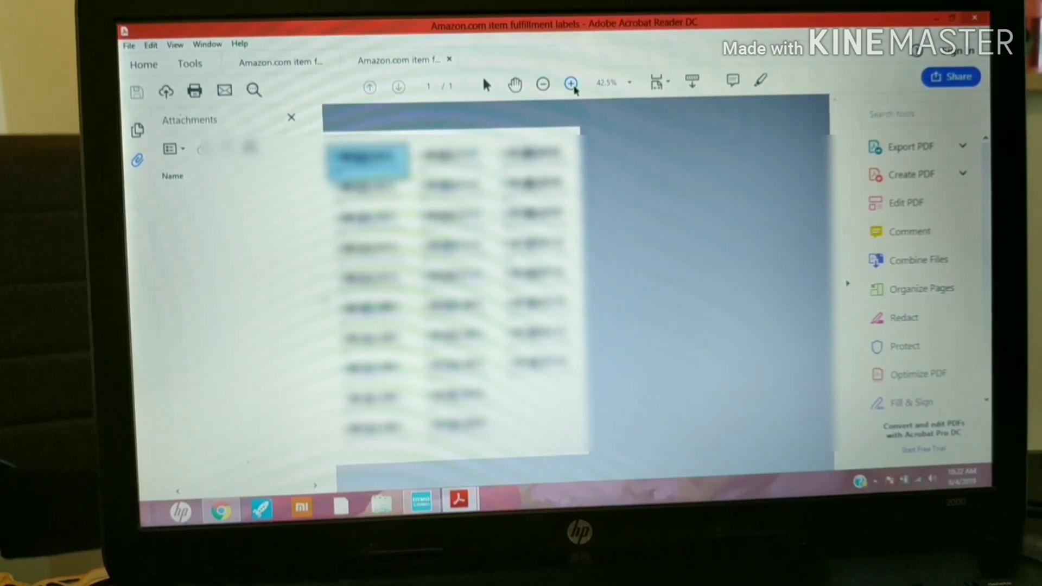
{"action": "left_click", "coordinate": [570, 85]}
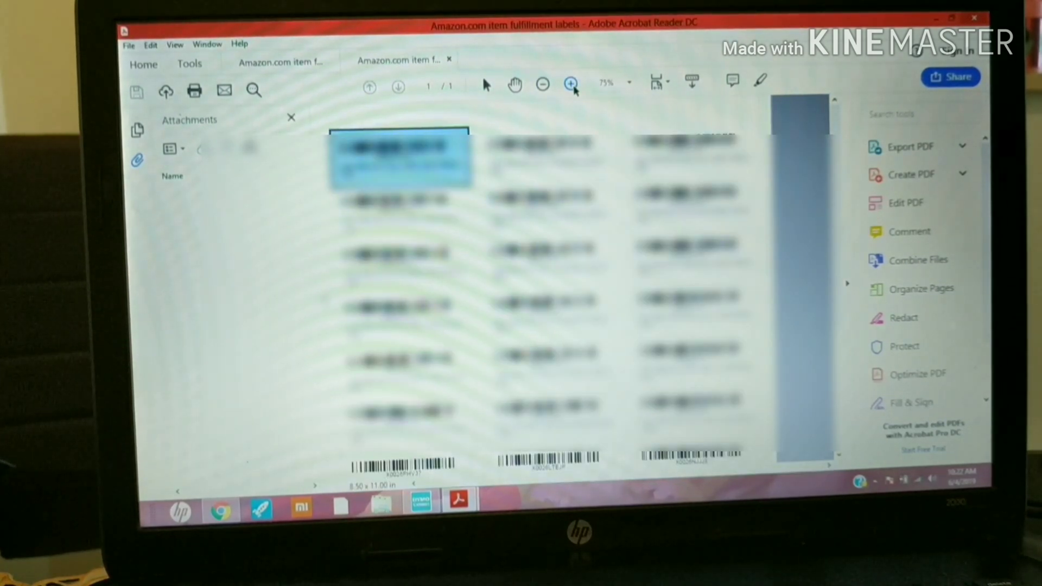
{"action": "left_click", "coordinate": [543, 84]}
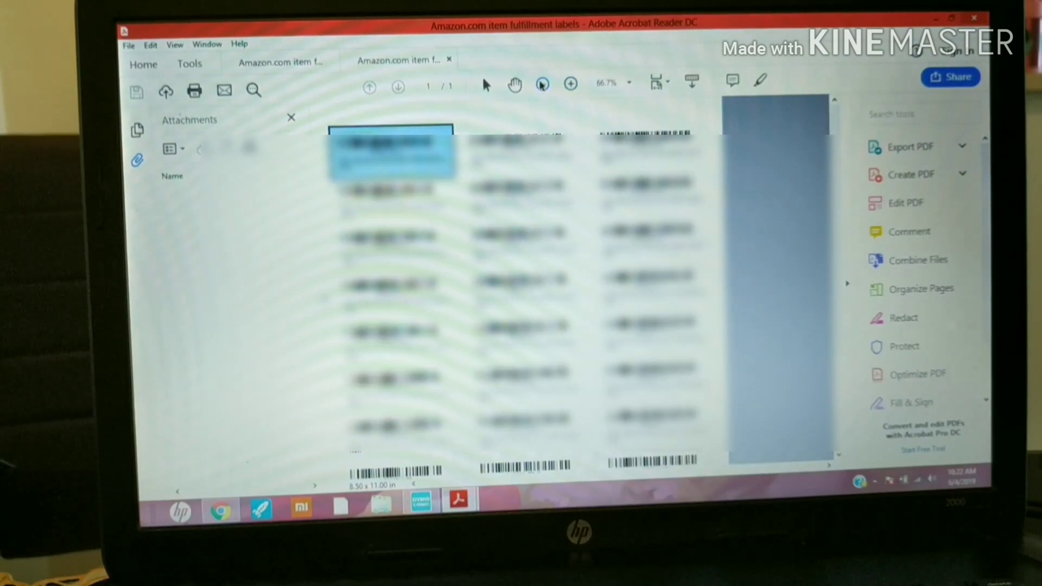
{"action": "left_click", "coordinate": [542, 85]}
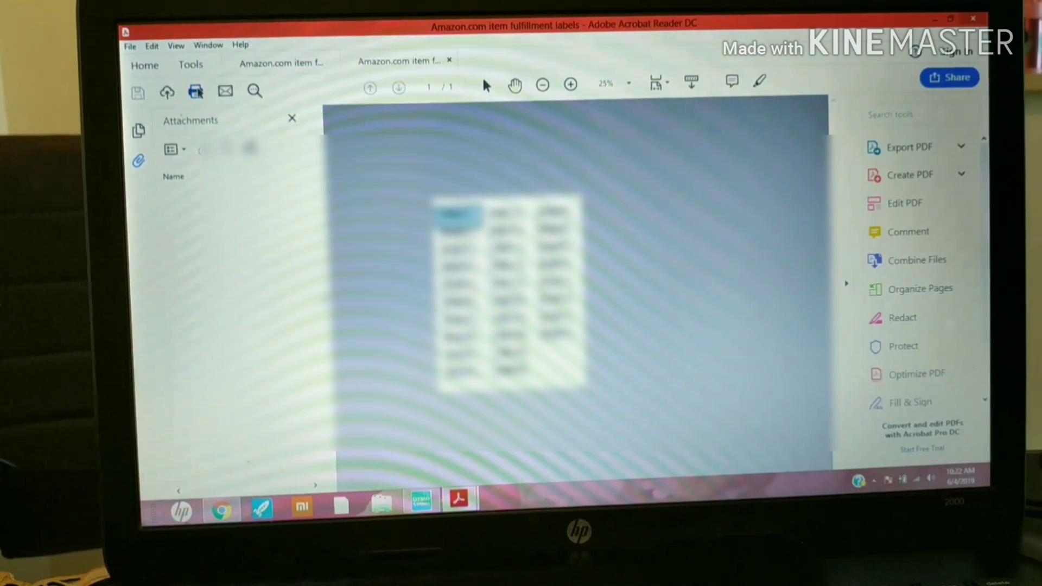
{"action": "left_click", "coordinate": [194, 91]}
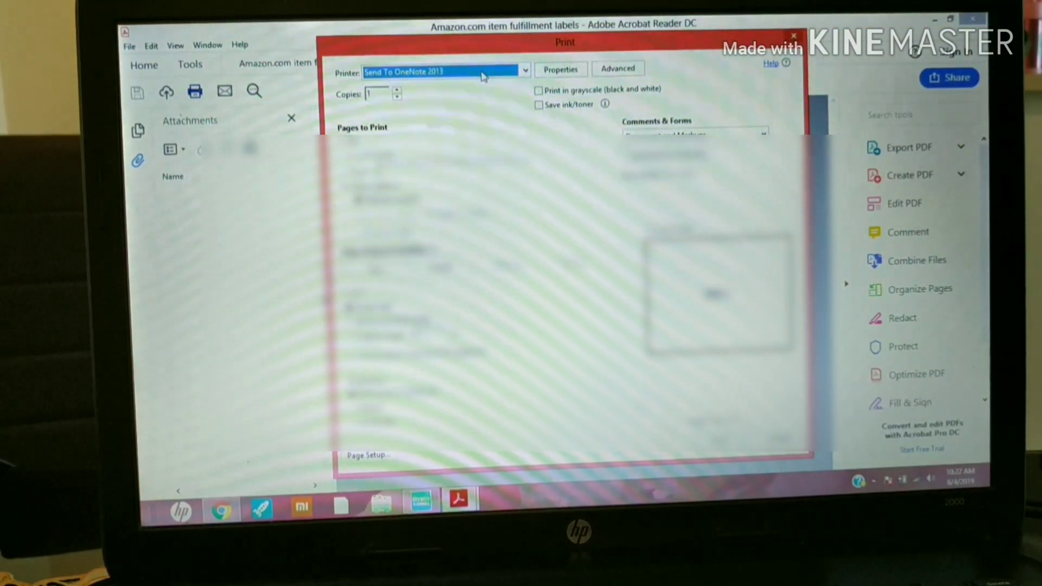
Step: Choose DYMO LabelWriter 4XL as the printer and view its Portrait orientation properties
{"action": "left_click", "coordinate": [524, 70]}
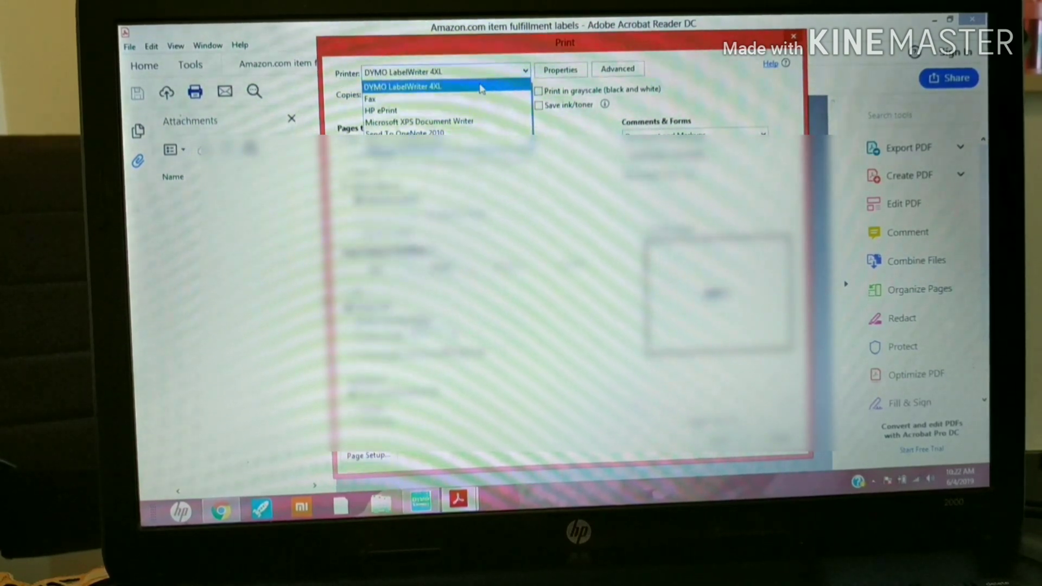
{"action": "left_click", "coordinate": [402, 86]}
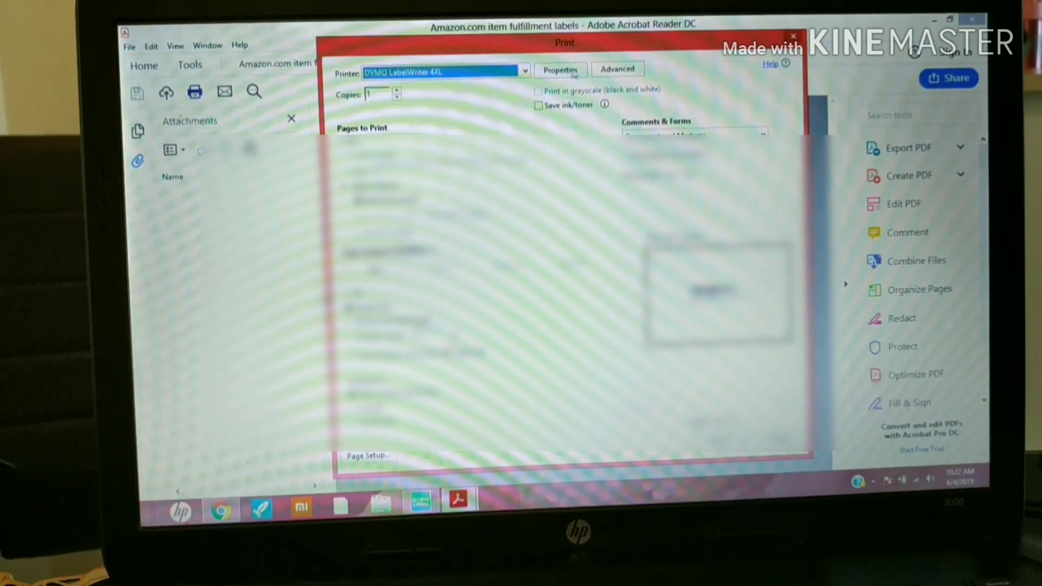
{"action": "left_click", "coordinate": [560, 69]}
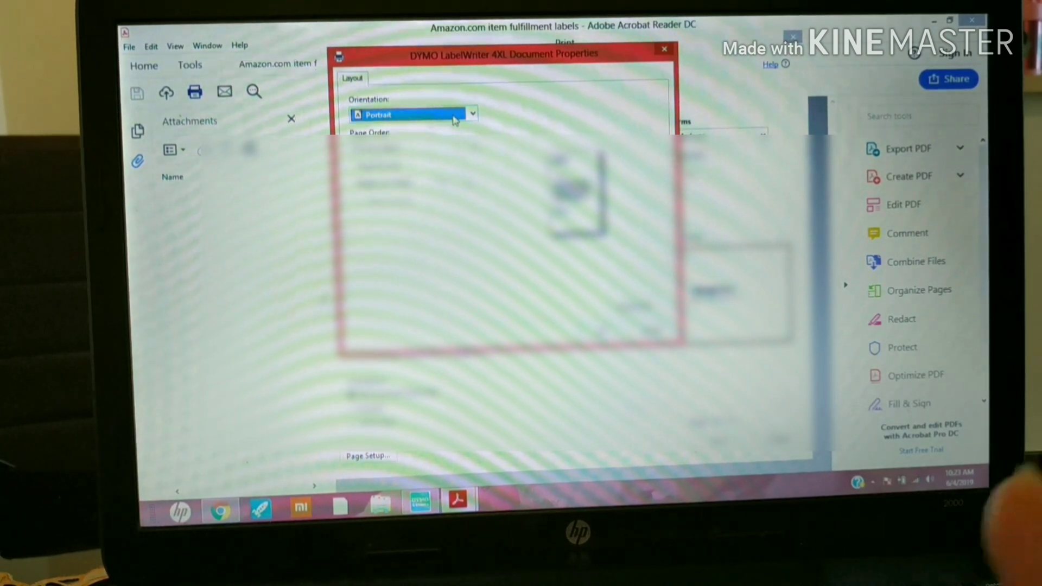
{"action": "mouse_move", "coordinate": [483, 119]}
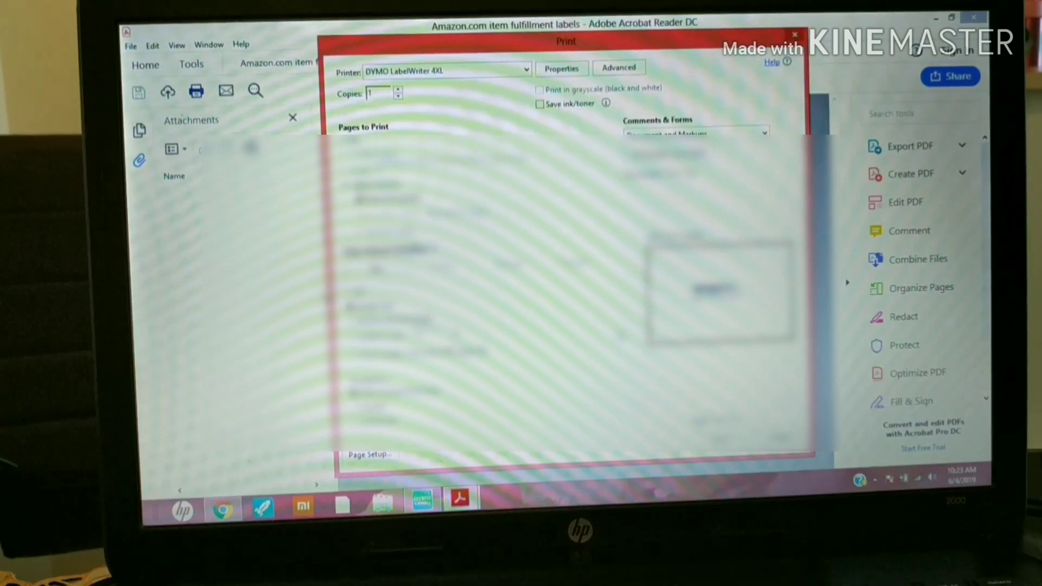
Step: Close the Print dialog and return to the full fulfillment labels page
{"action": "left_click", "coordinate": [793, 33]}
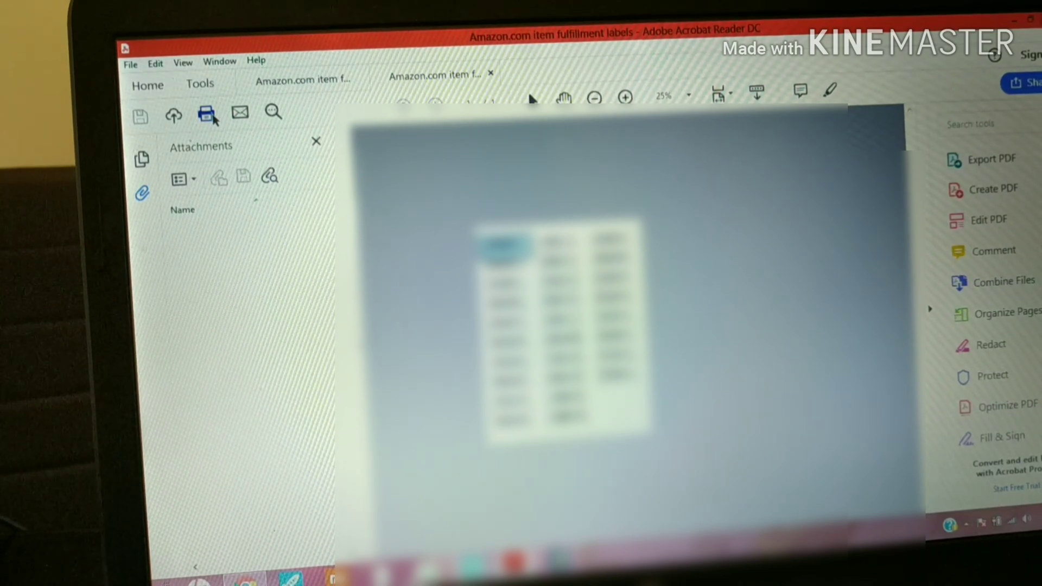
{"action": "left_click", "coordinate": [207, 113]}
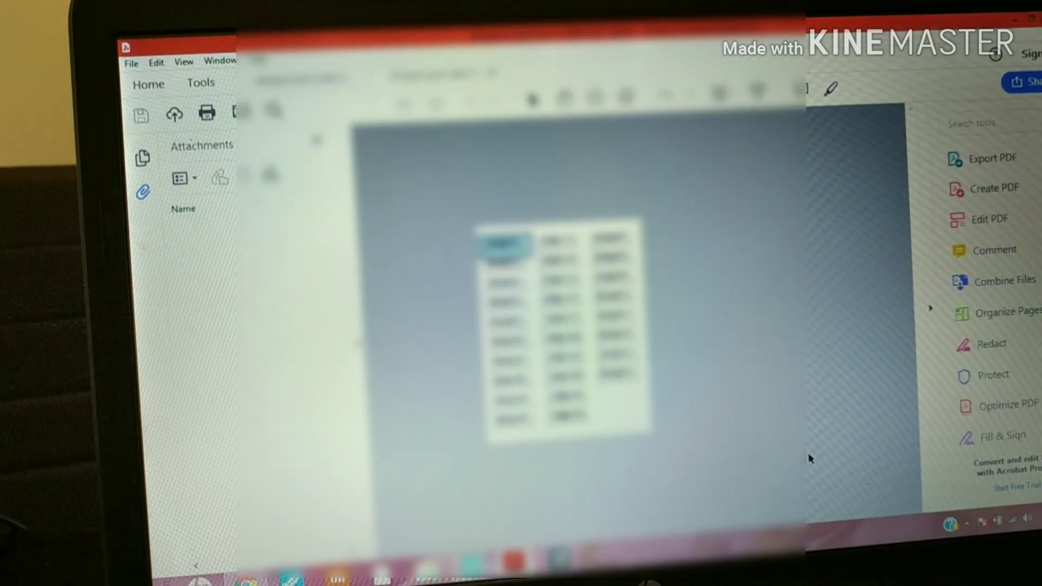
{"action": "mouse_move", "coordinate": [928, 180]}
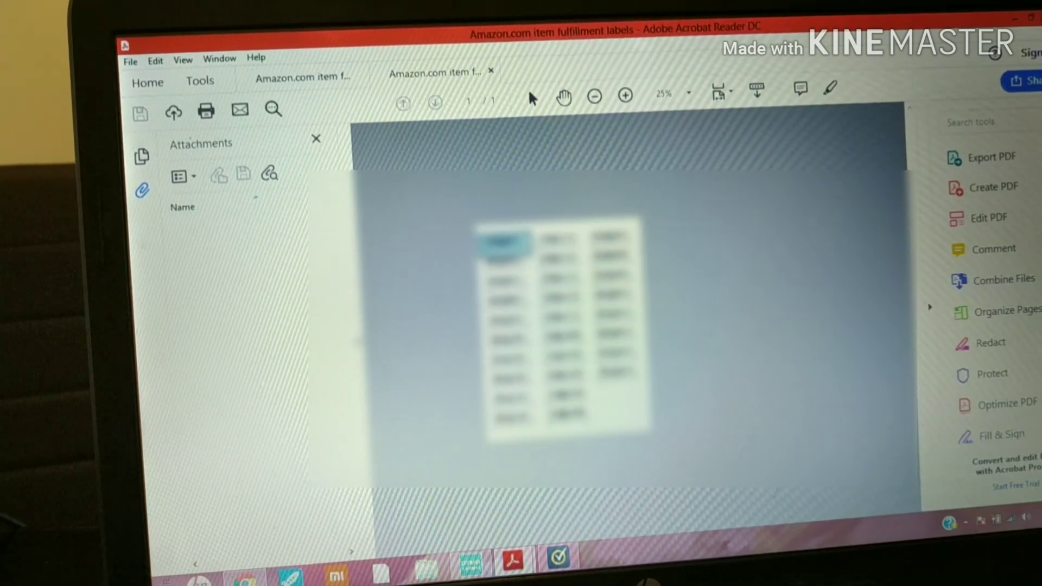
{"action": "mouse_move", "coordinate": [708, 160]}
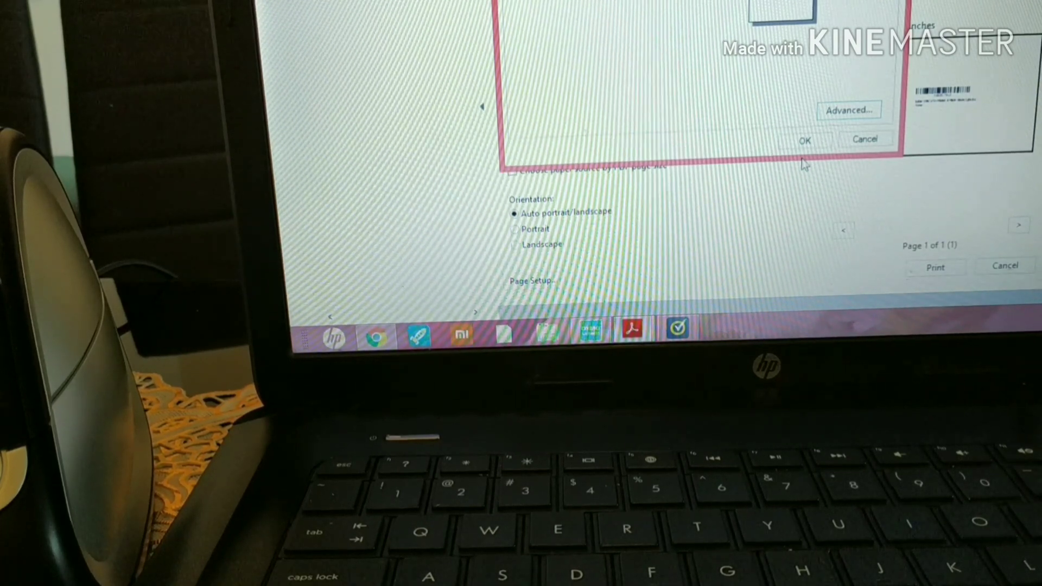
Step: Accept the Page Setup changes and cancel the Print dialog without printing
{"action": "left_click", "coordinate": [805, 139]}
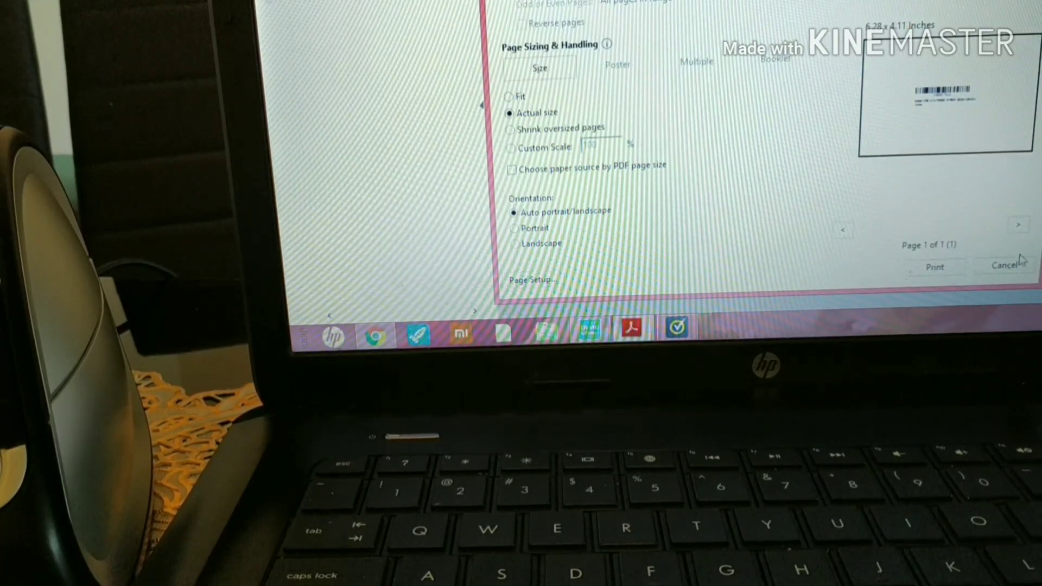
{"action": "left_click", "coordinate": [1009, 265]}
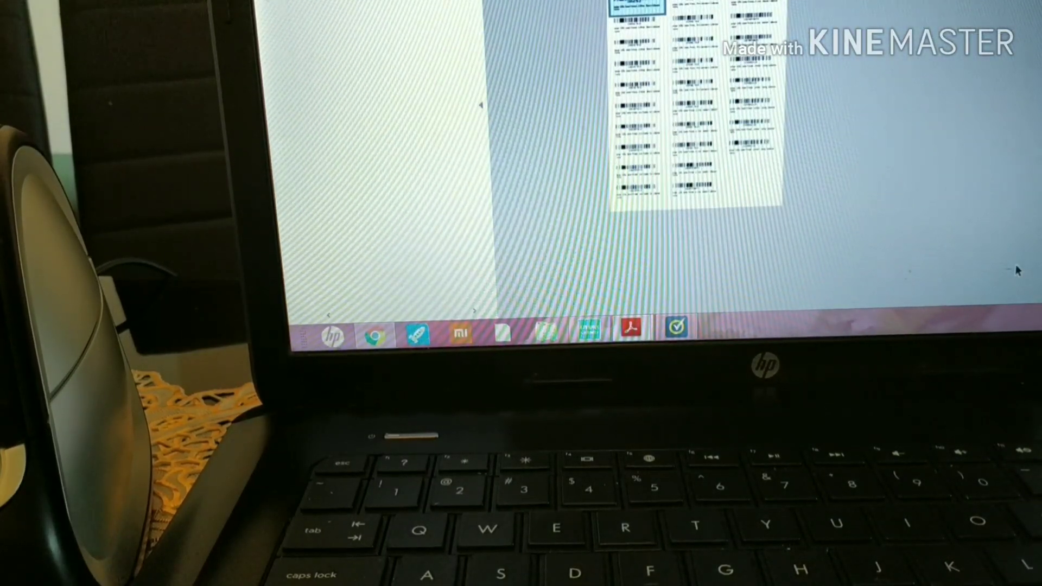